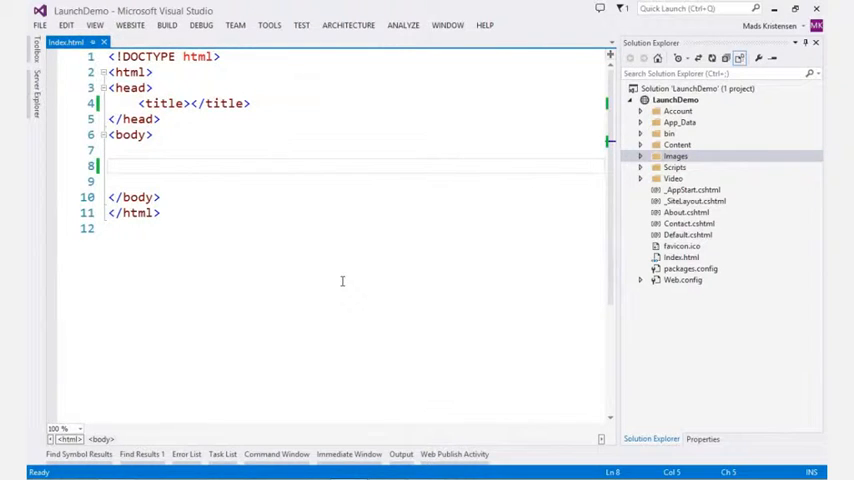
- Turn line 8's div into an article with class main-content via IntelliSense
type("<d")
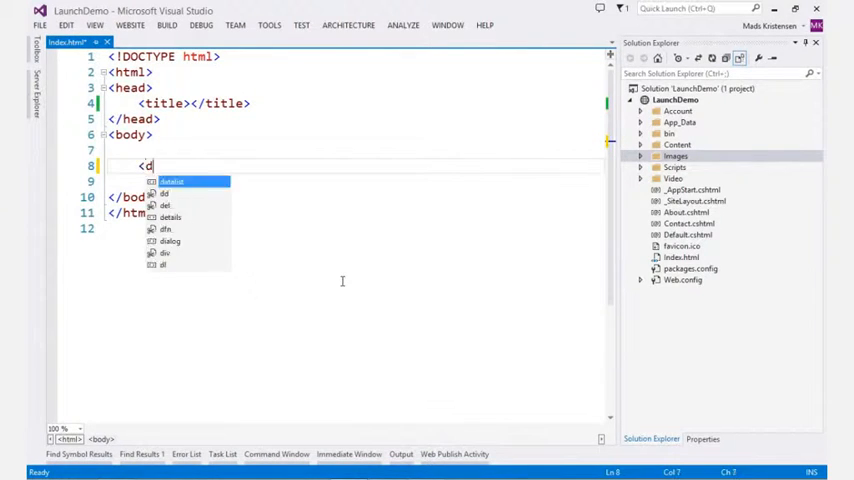
type("iv")
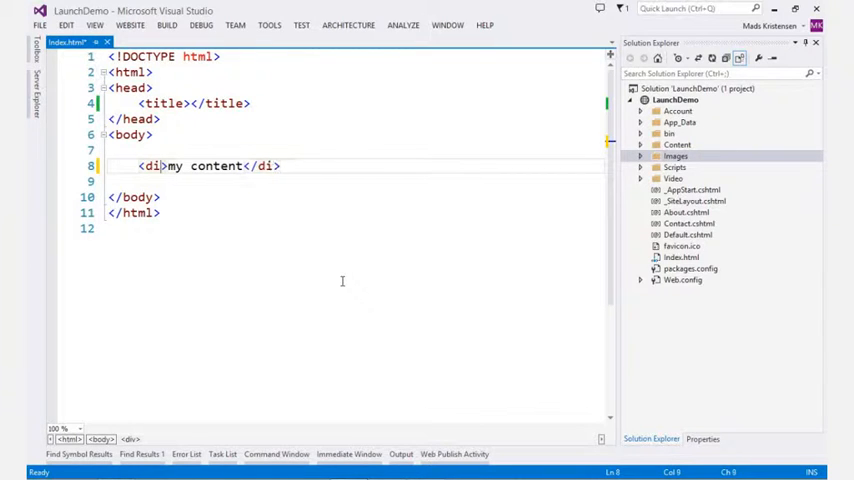
type("m")
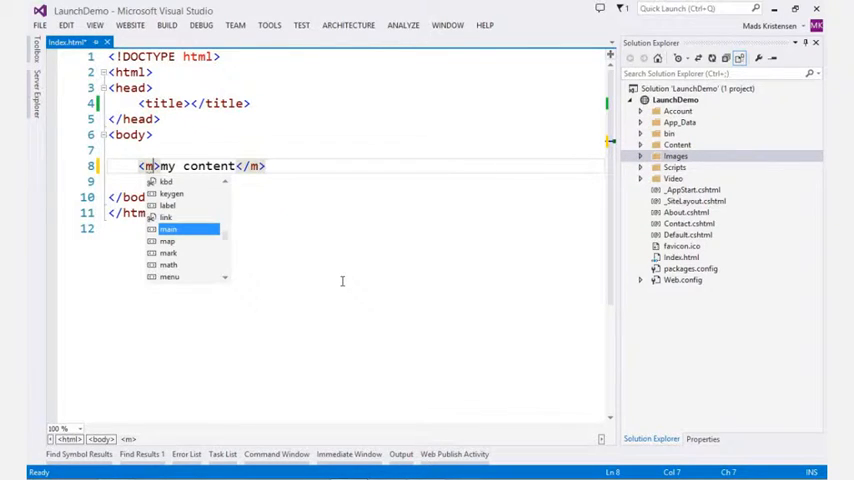
type("article")
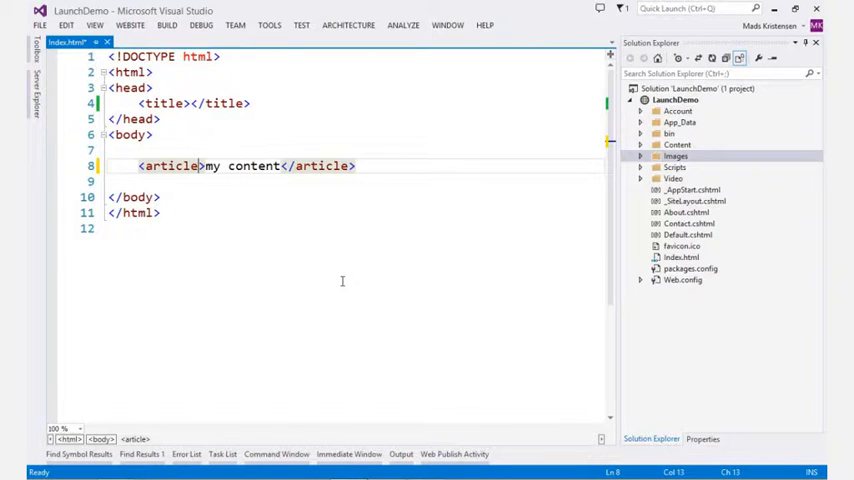
type("class=\"\"")
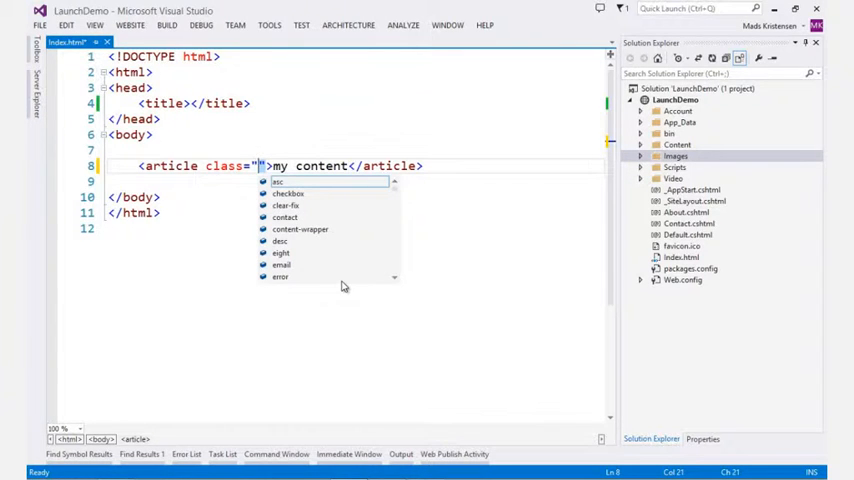
type("ma")
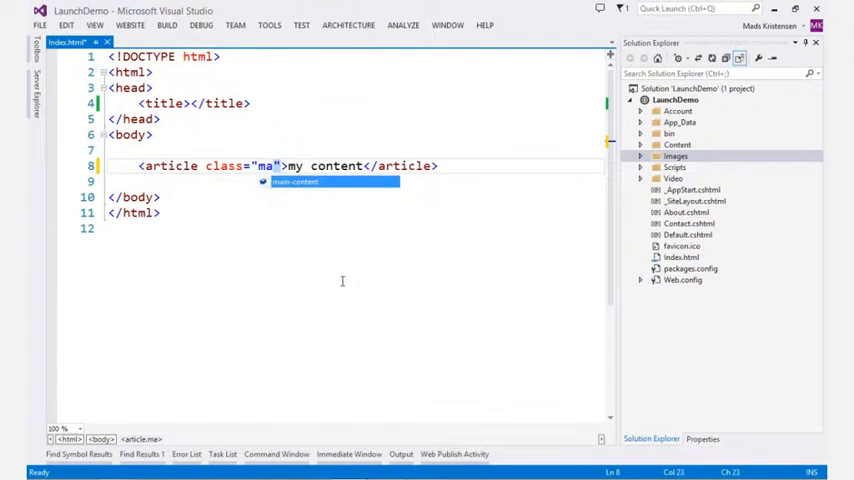
key("Tab")
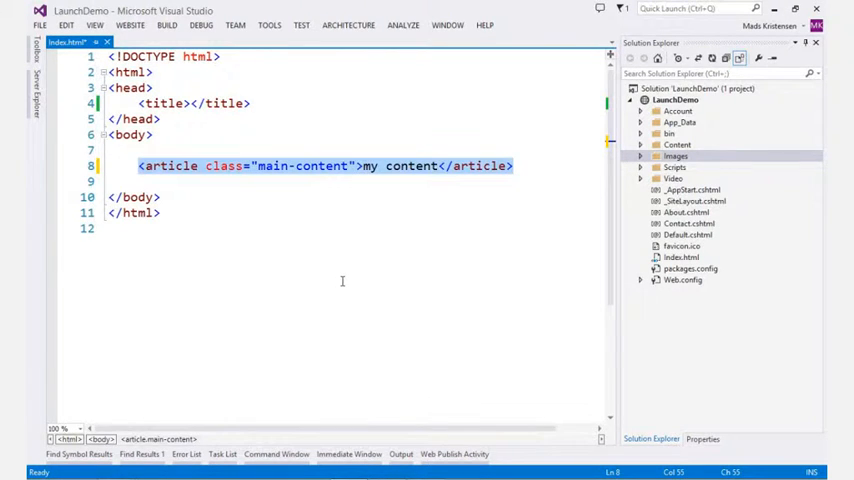
- Write a footer with id pagefooter containing a 'Copyright &' paragraph
type("<foo")
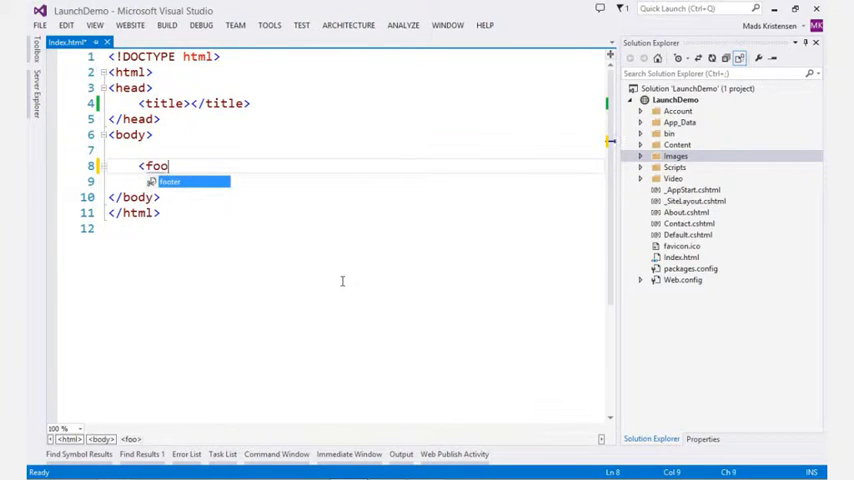
type("ter id=\"pagefooter\">")
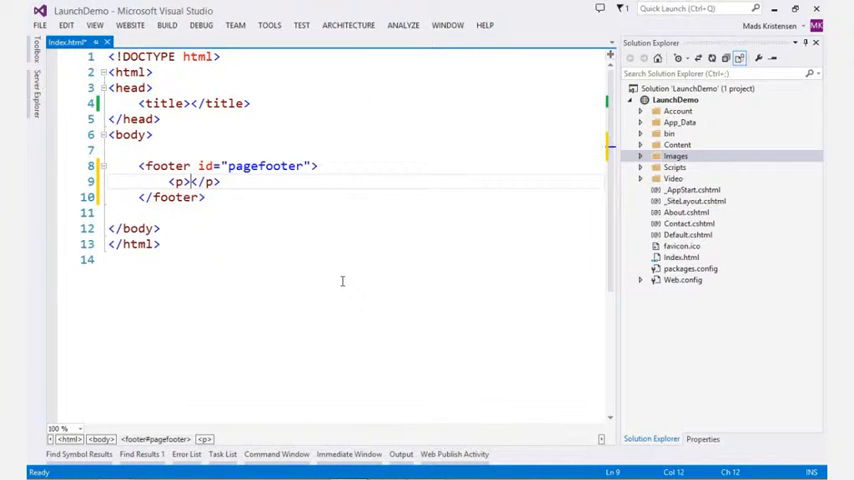
type("Copyright")
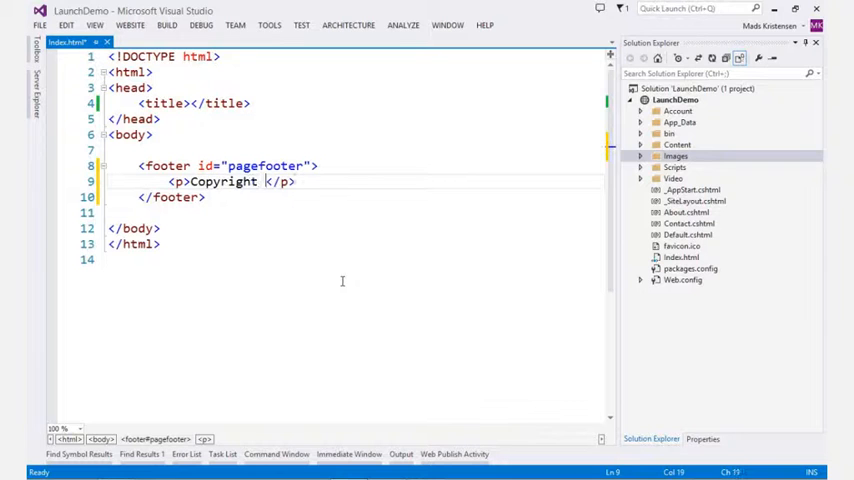
type("&")
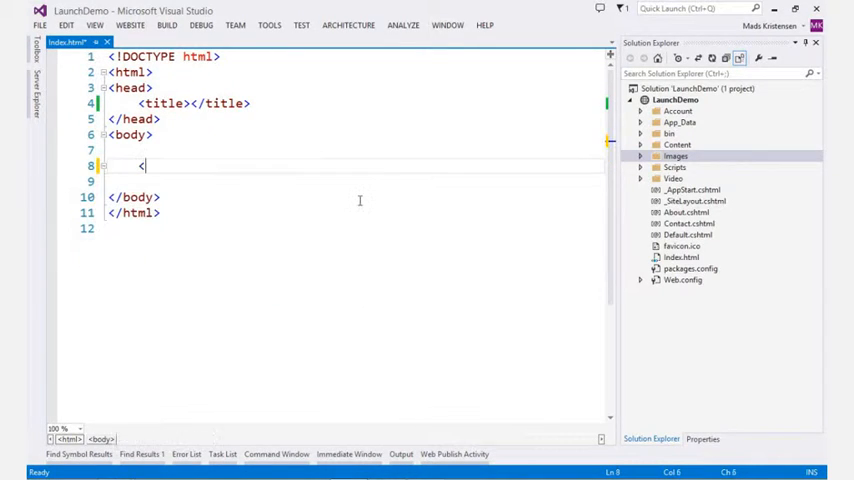
- Type an audio tag, then pick a suggested action for the heroAccent.png img element
type("audio")
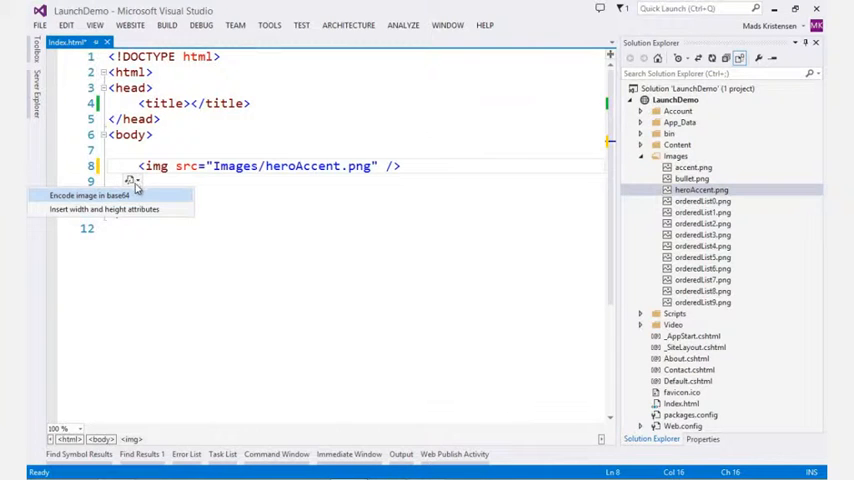
left_click(104, 209)
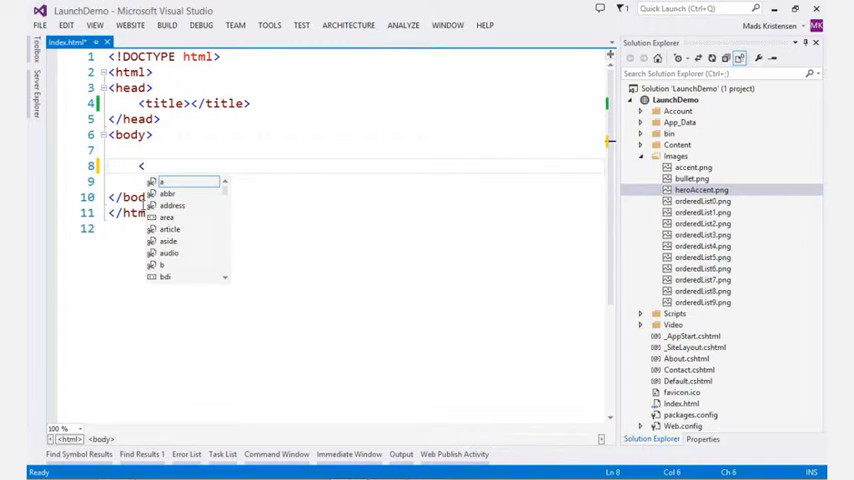
- Try a div with an ng-model todo binding and {{}} expression
type("div ng-model=\"")
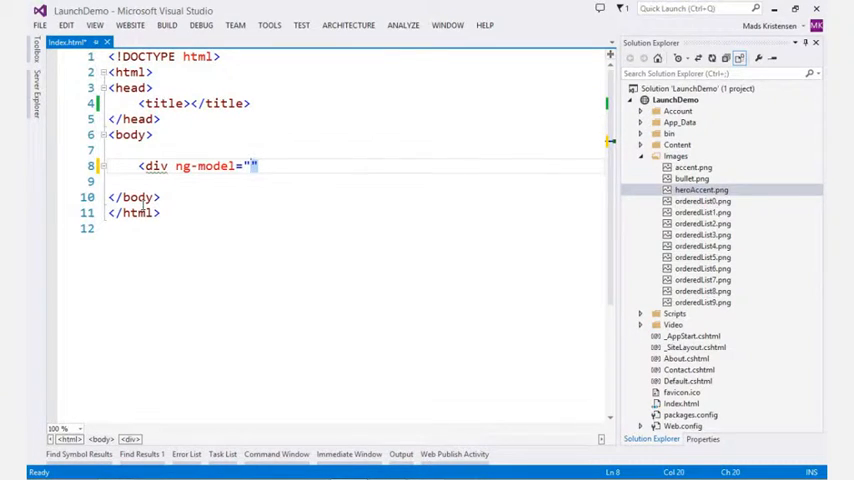
type("todo")
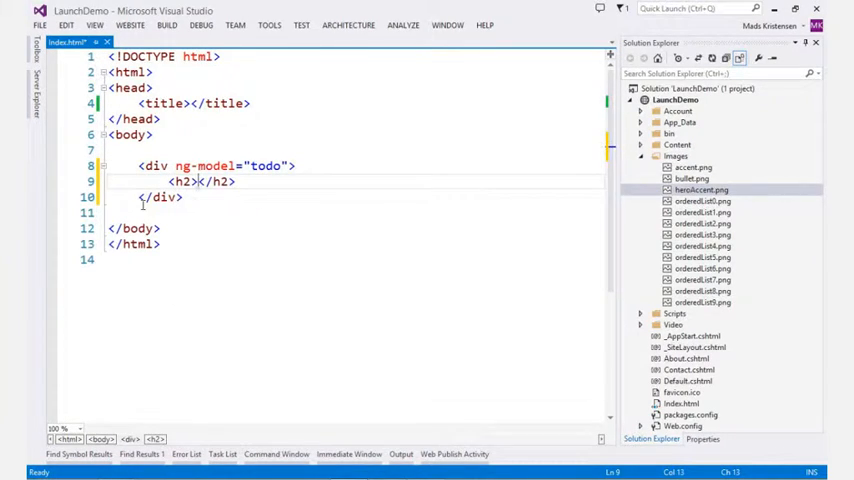
type("{{}}")
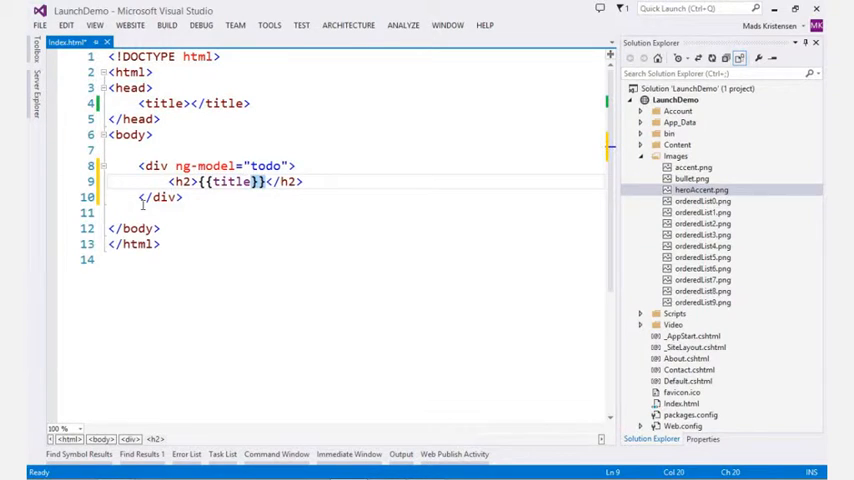
- Add a self-closing input with data-bind="value: firstName"
type("<input")
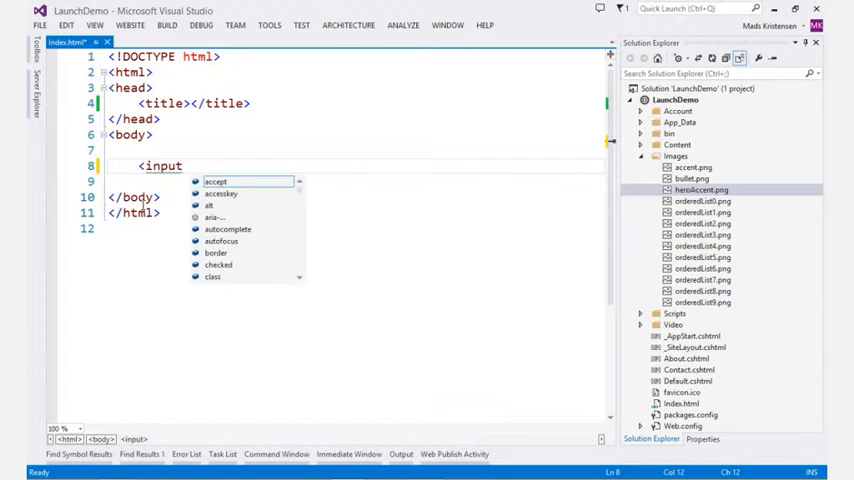
type("data-bind")
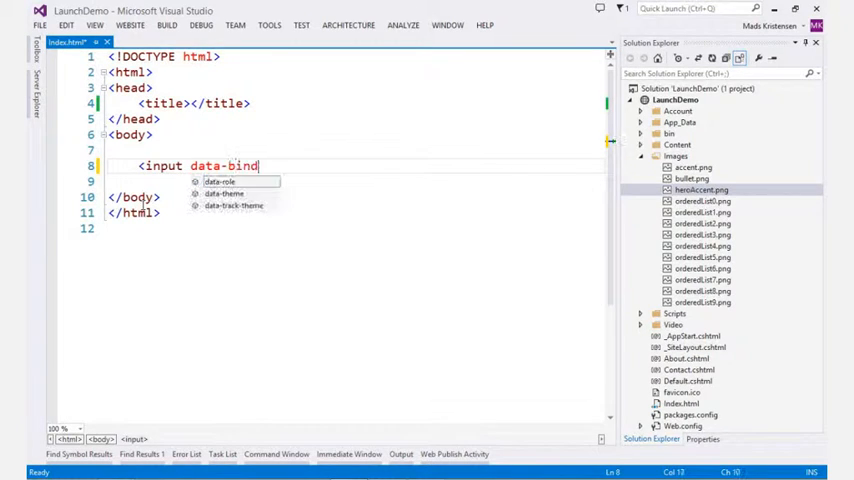
type("=\"v")
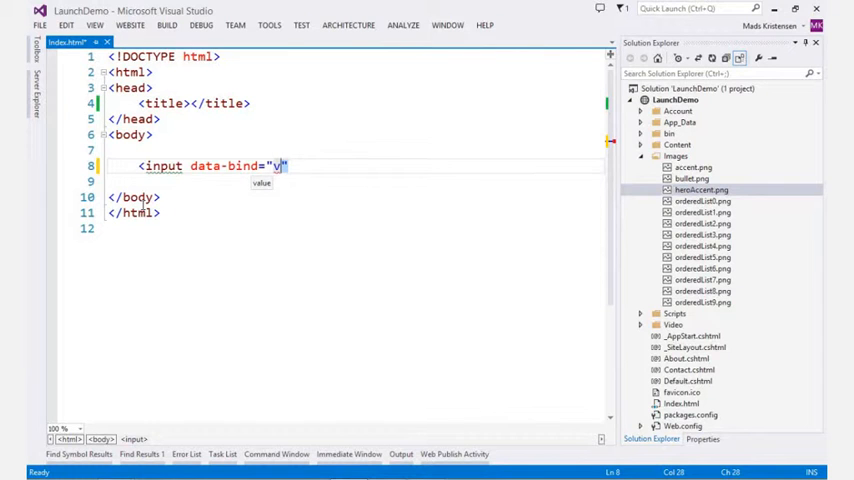
type("alue: firstName")
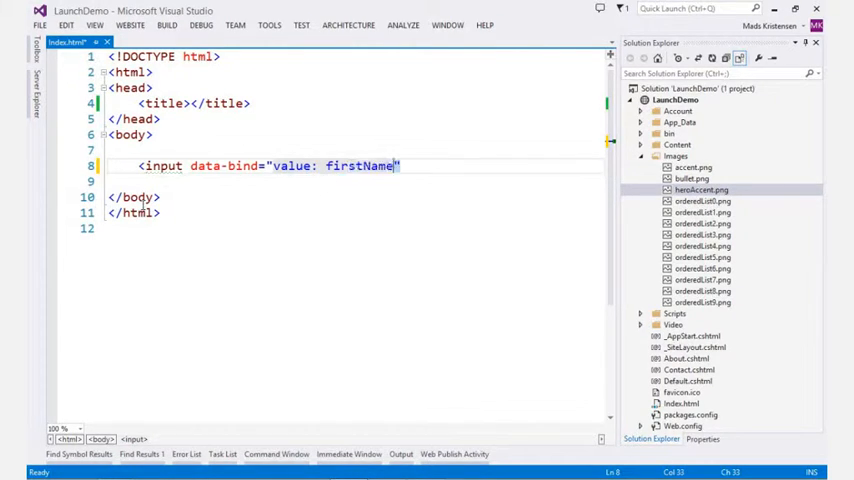
type("/>")
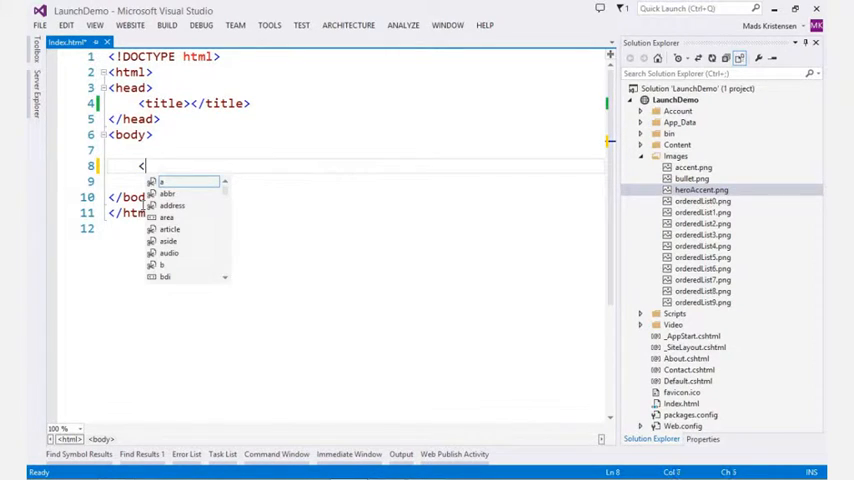
- Give a paragraph an inline style with text colour black (#000000)
type("p style=\"color:#\"")
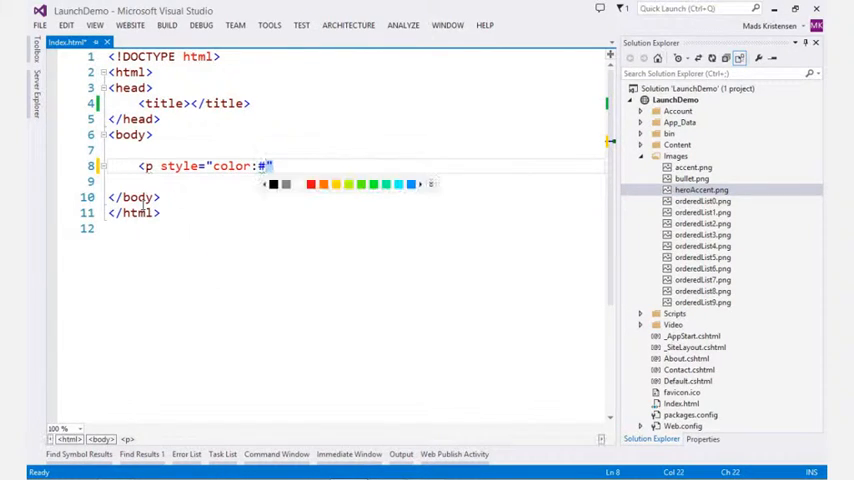
left_click(273, 184)
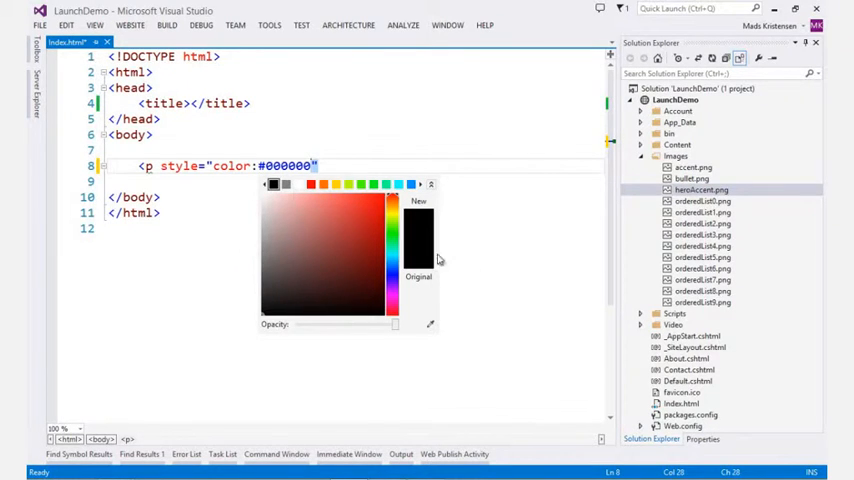
left_click(334, 214)
type("bo")
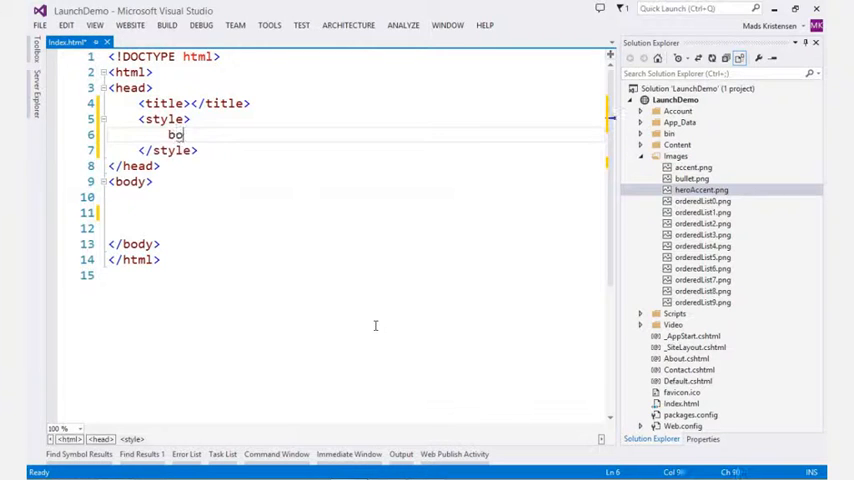
- Write a style rule setting the body background to a # colour
type("dy {b")
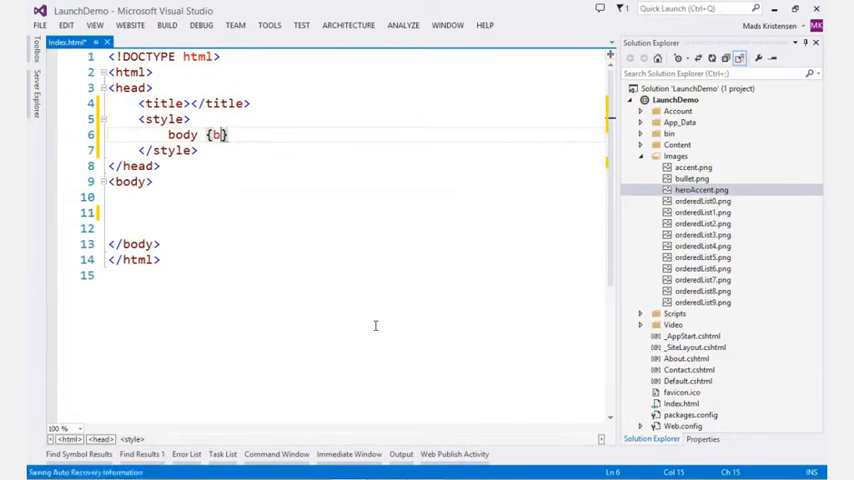
type("ackground")
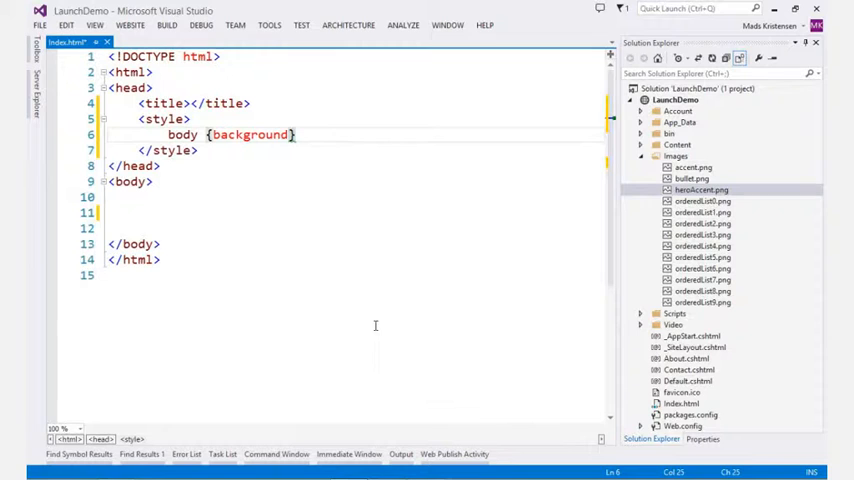
type(": #")
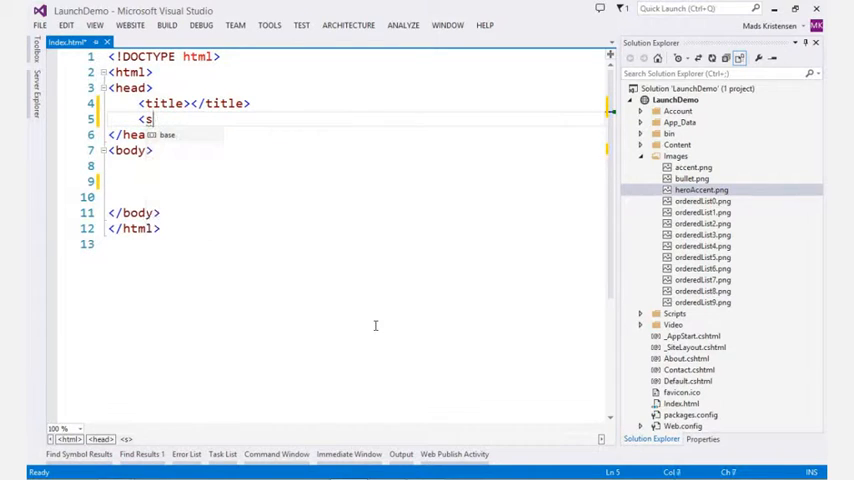
- Write a script block declaring var body = document.body;
type("cript>")
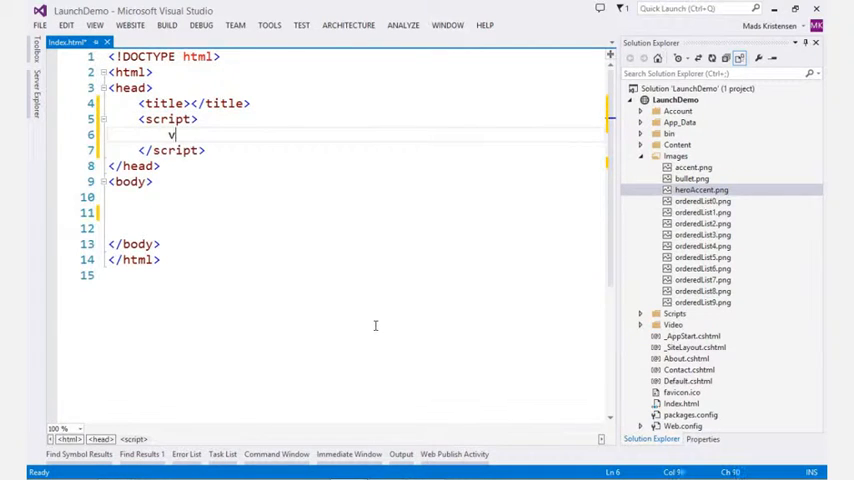
type("ar body =")
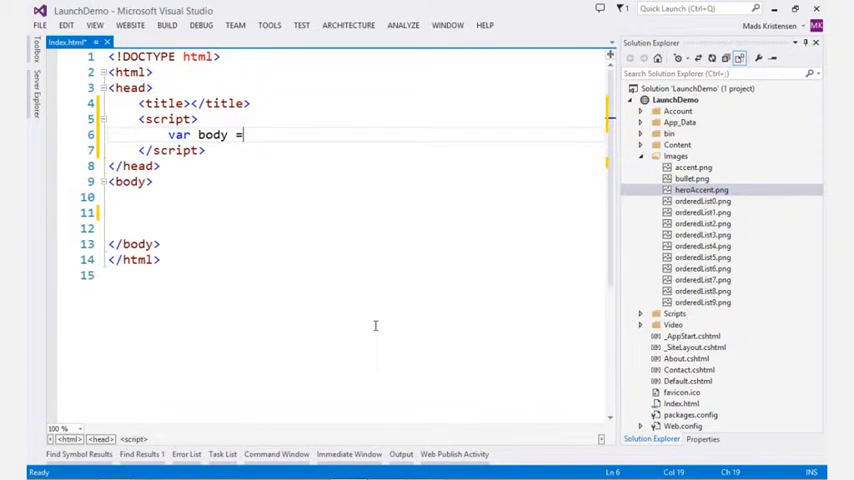
type("document.")
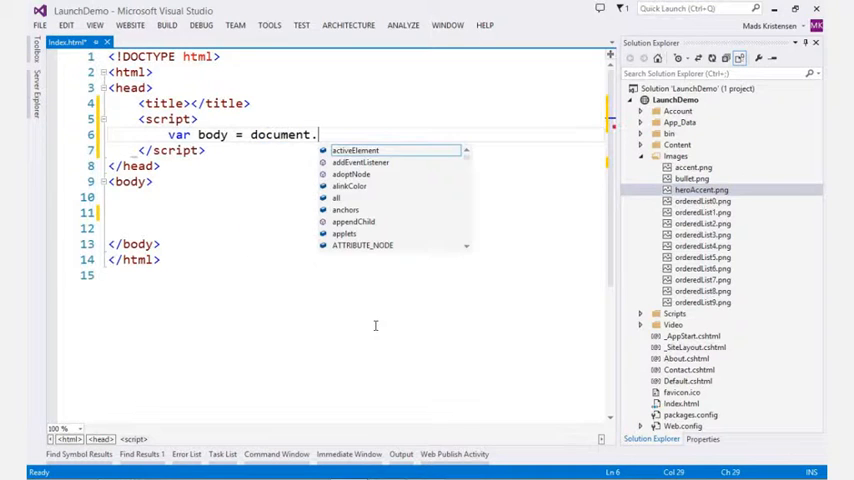
type("body;")
left_click(350, 119)
type("<meta")
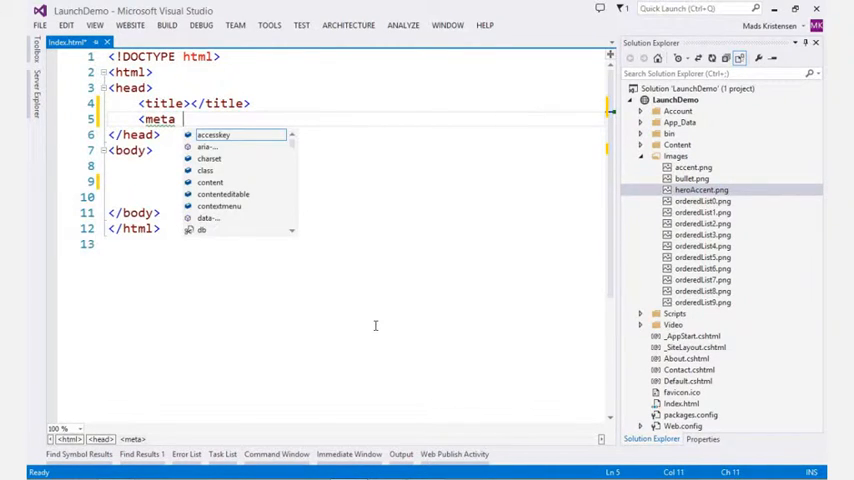
- Browse msapplication and twitter meta name values, then type property og:im
type("nam")
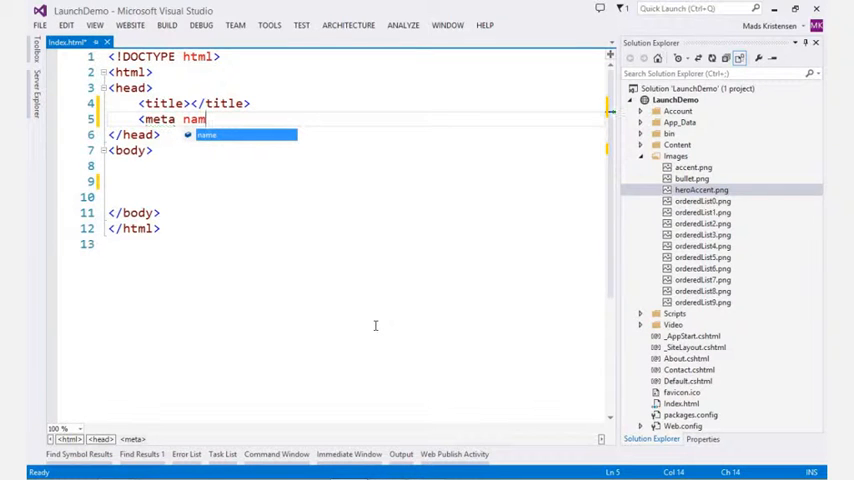
type("=\"")
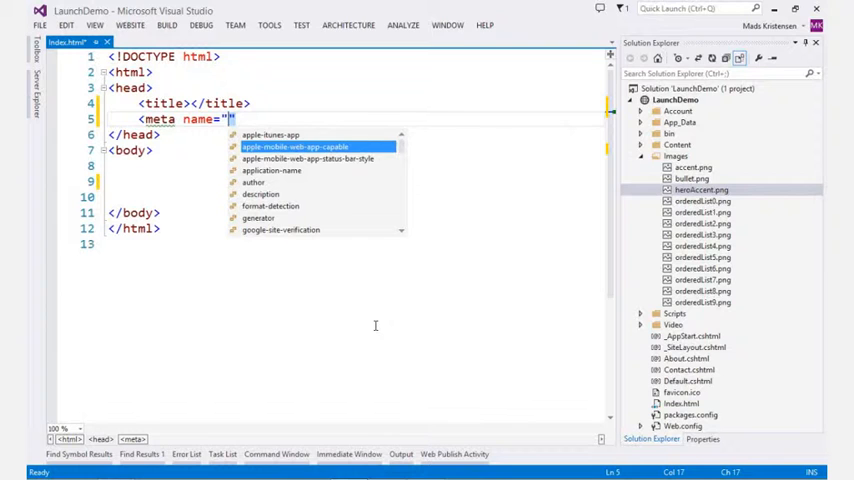
type("ms")
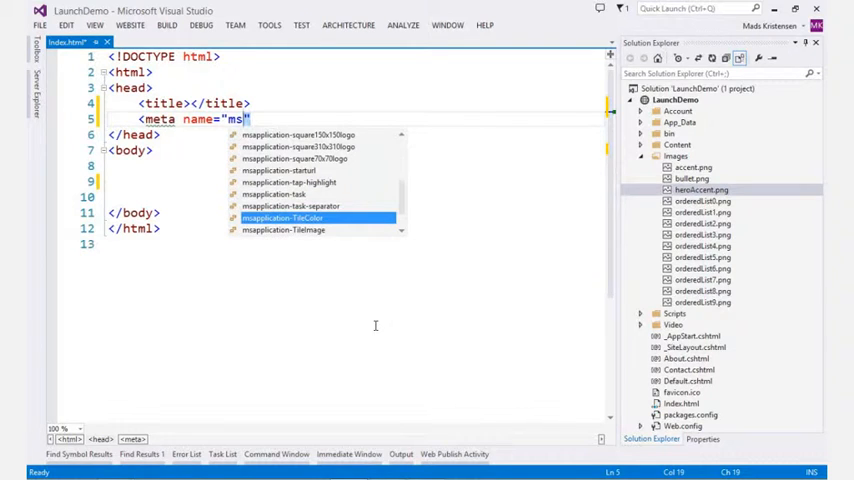
type("twit")
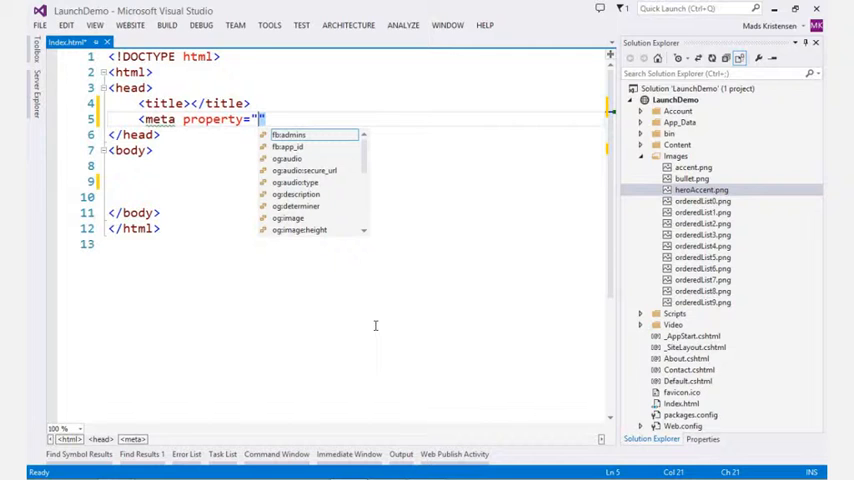
type("o")
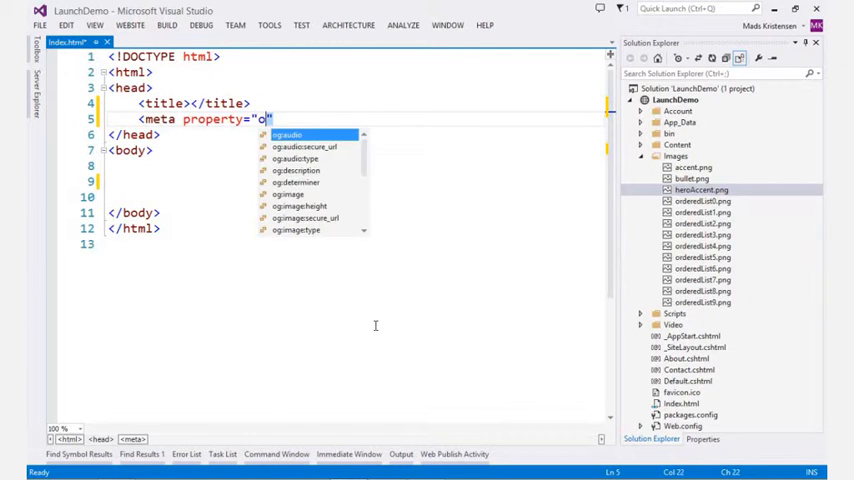
type("g:im")
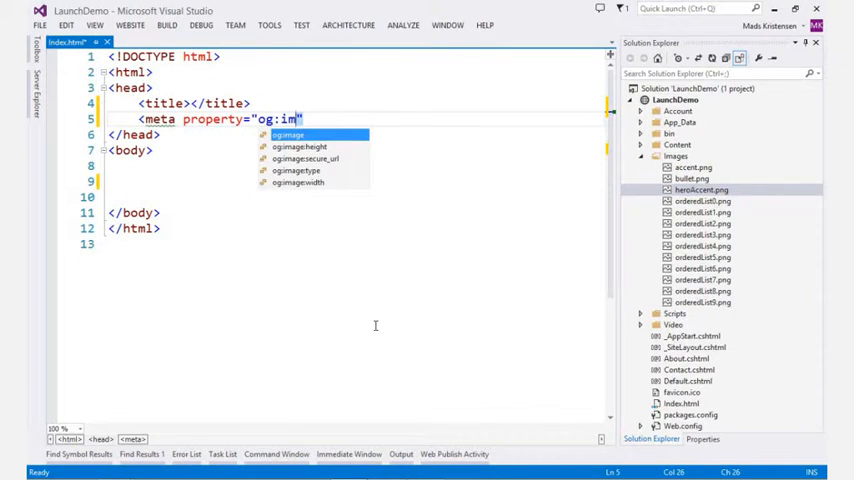